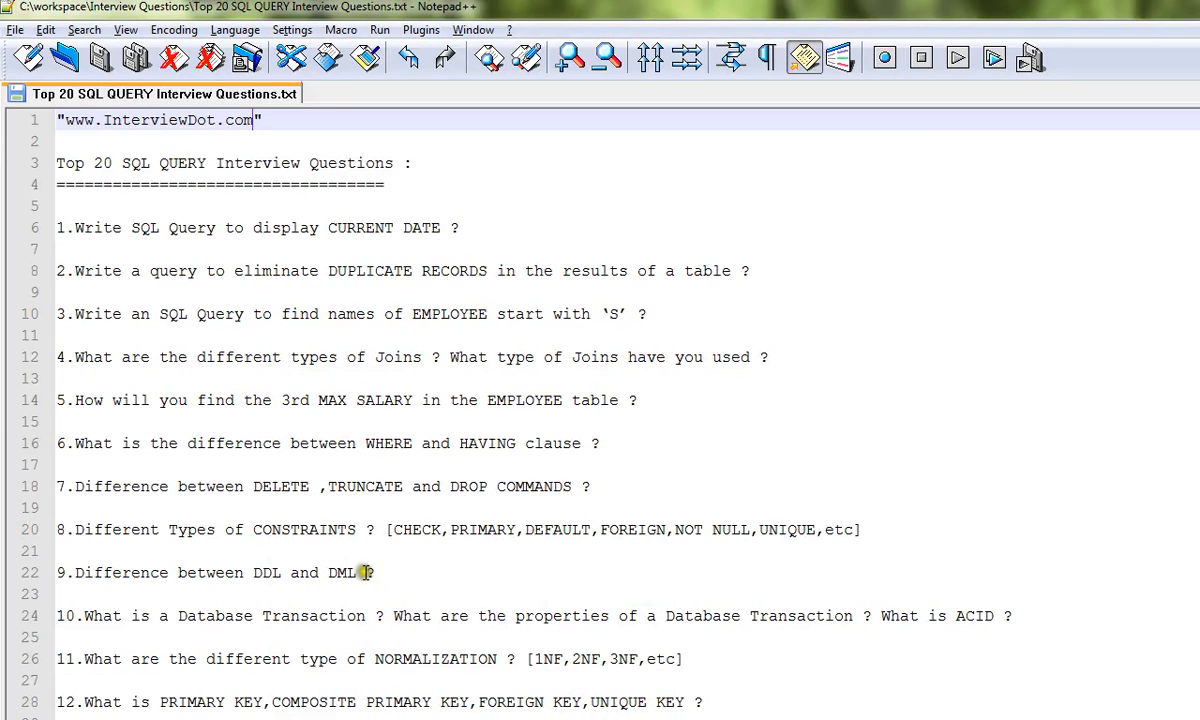
pyautogui.moveTo(371, 504)
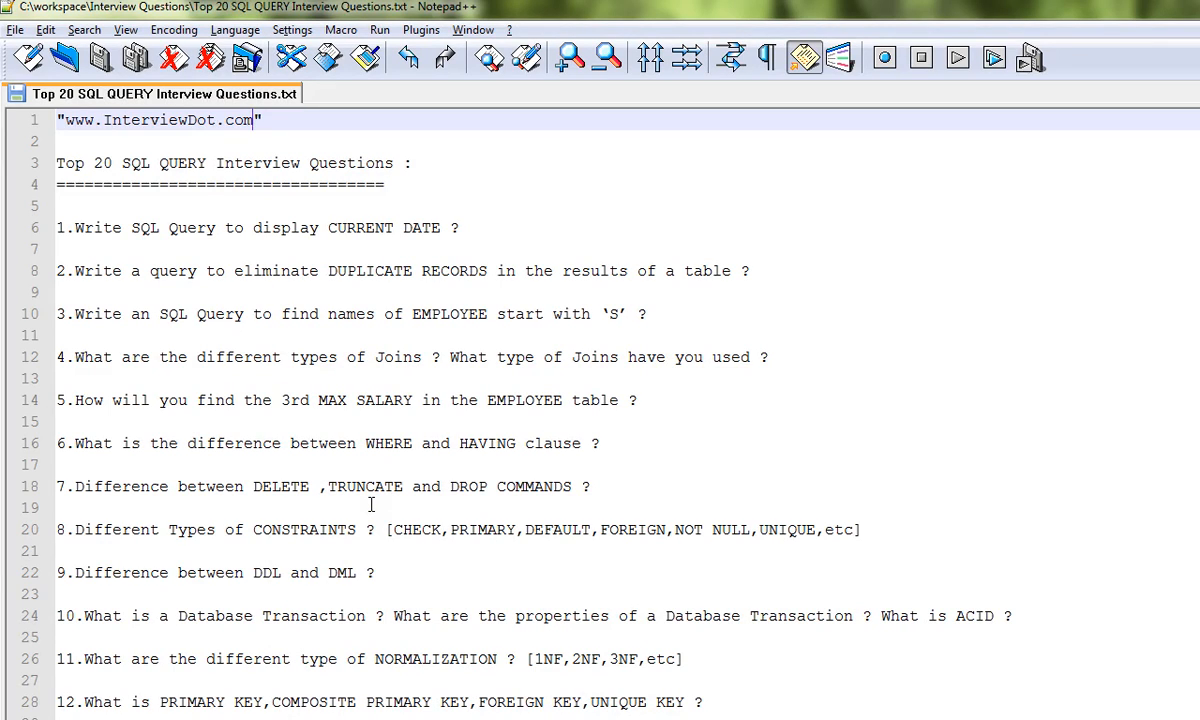
pyautogui.moveTo(217, 261)
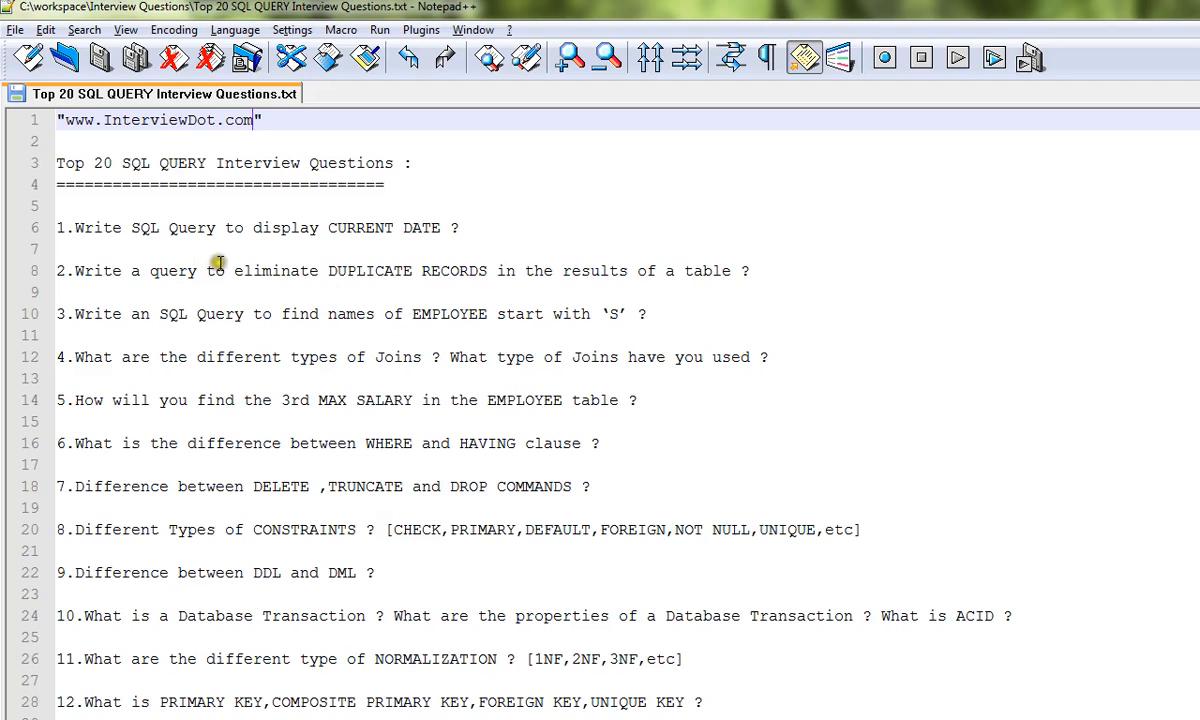
pyautogui.moveTo(204, 294)
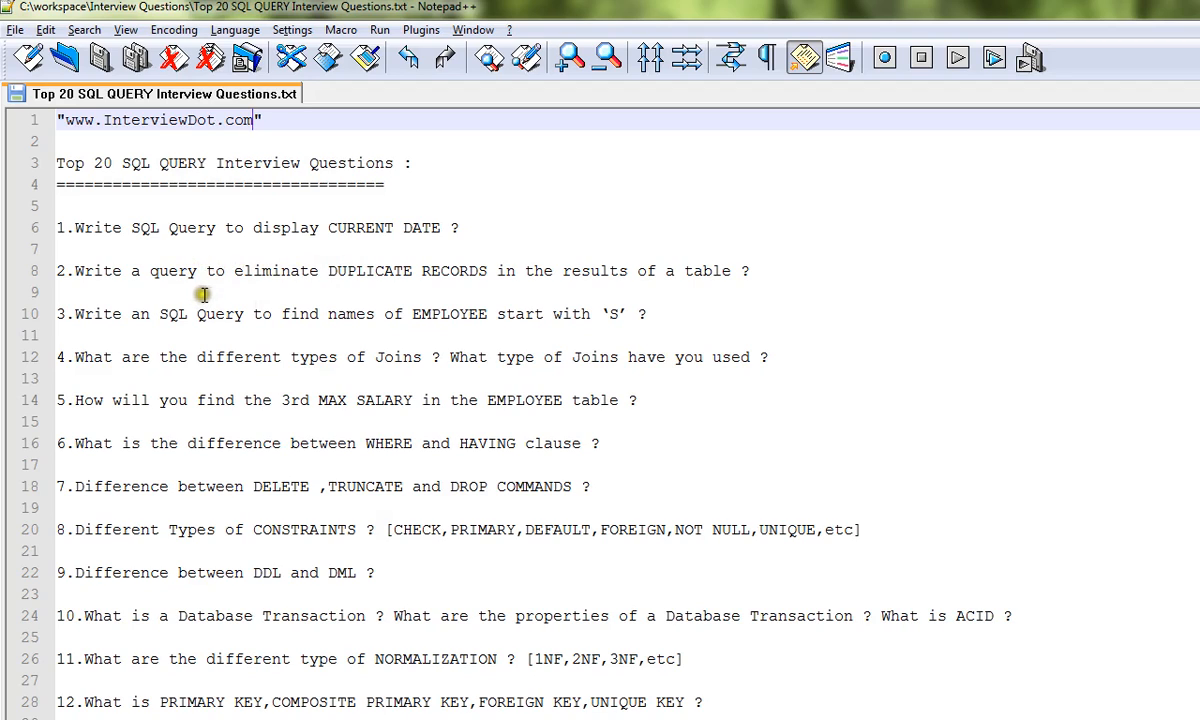
pyautogui.moveTo(401, 298)
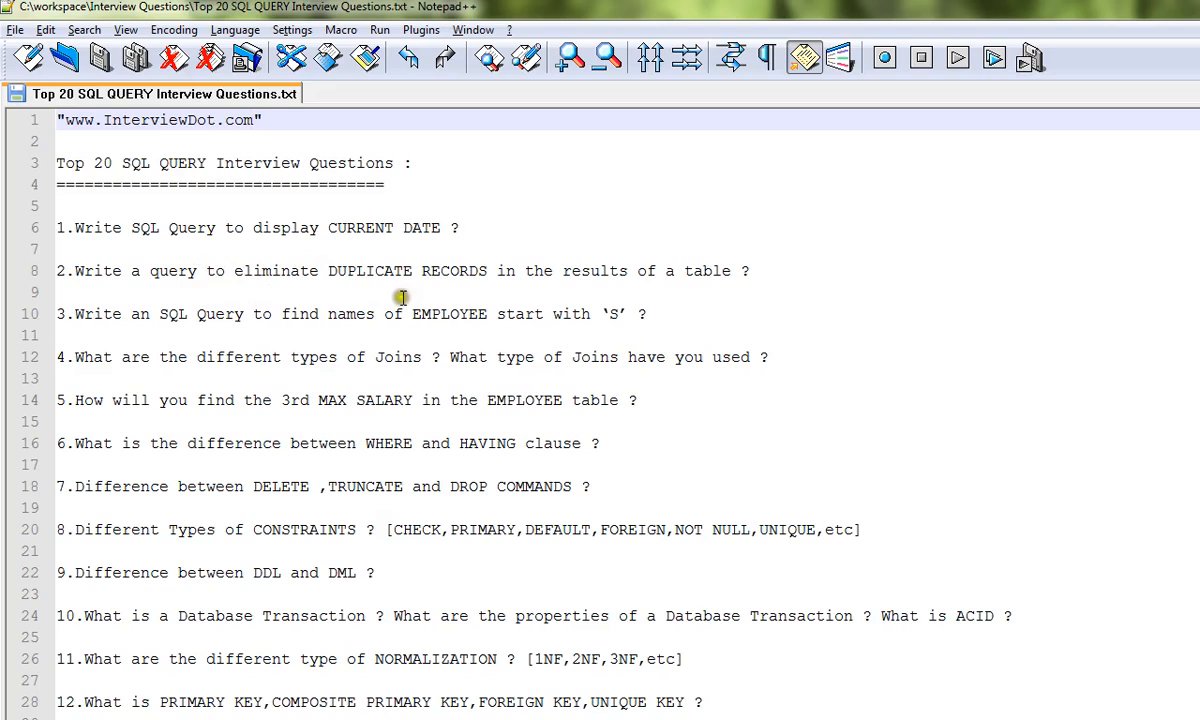
pyautogui.moveTo(512, 298)
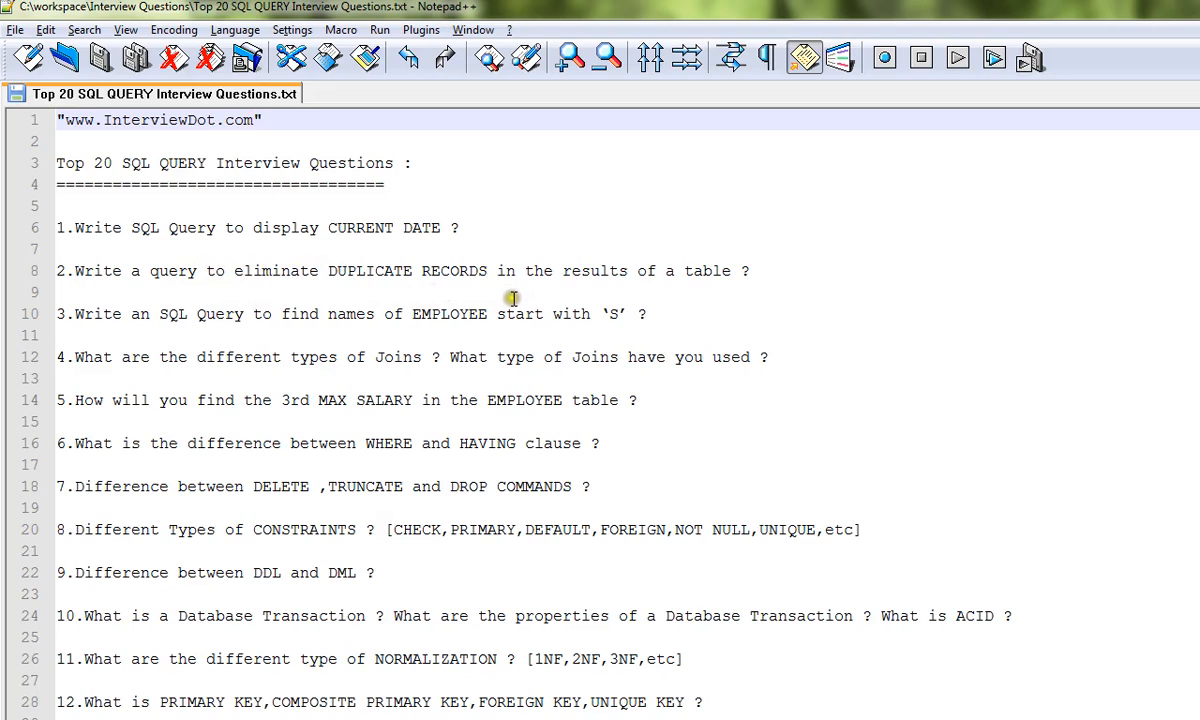
pyautogui.moveTo(406, 344)
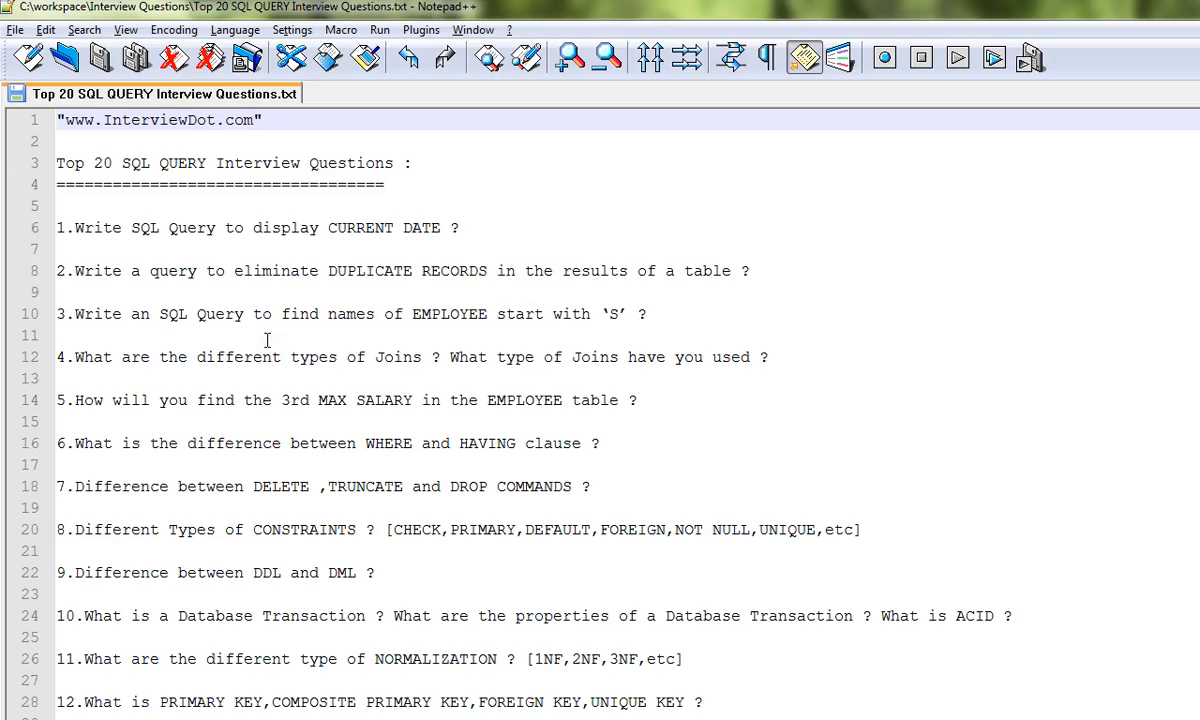
pyautogui.moveTo(451, 337)
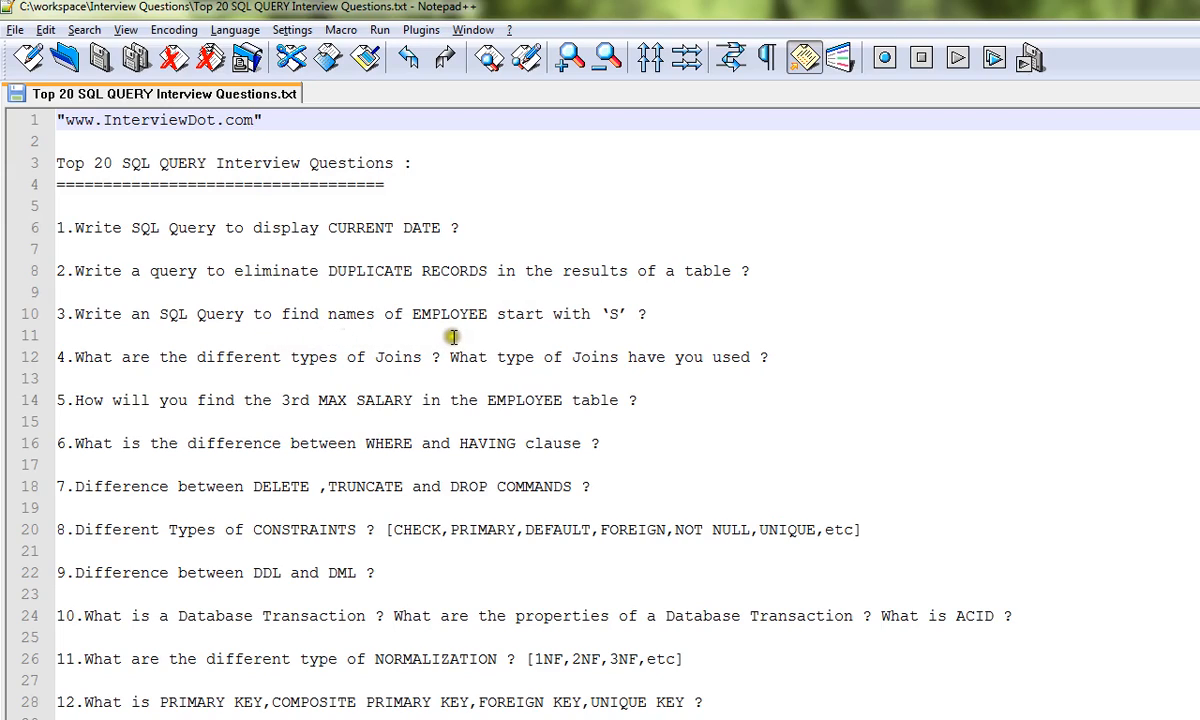
pyautogui.moveTo(460, 336)
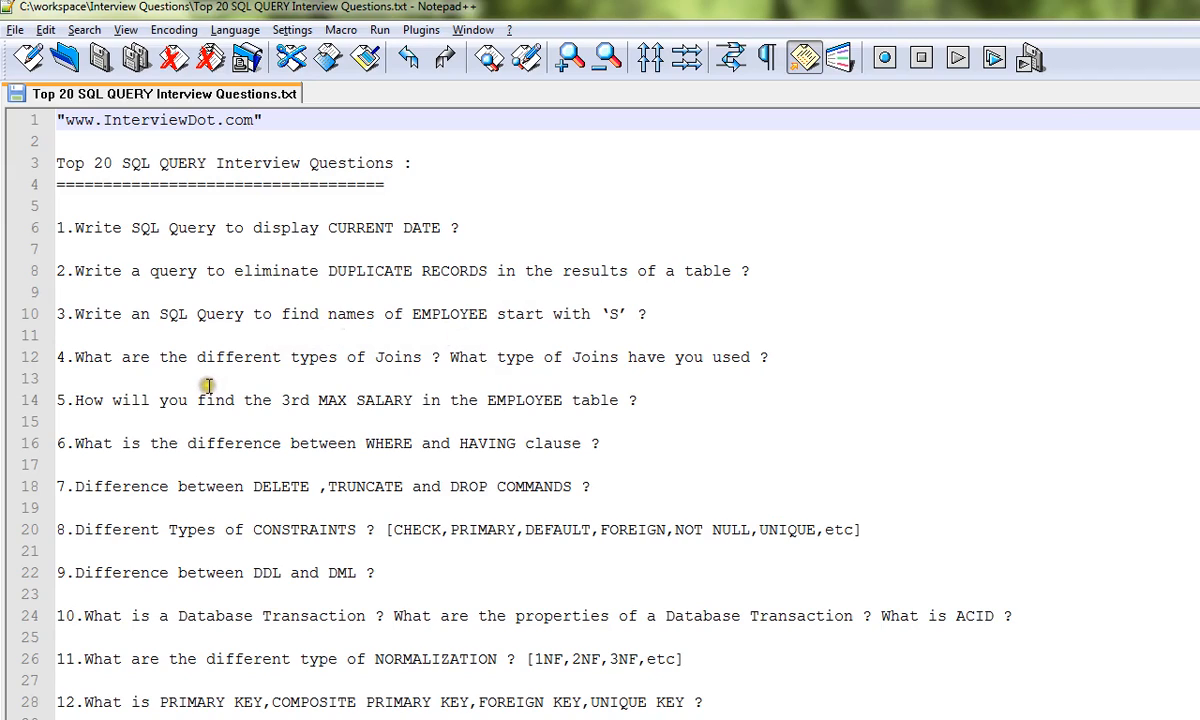
pyautogui.moveTo(465, 374)
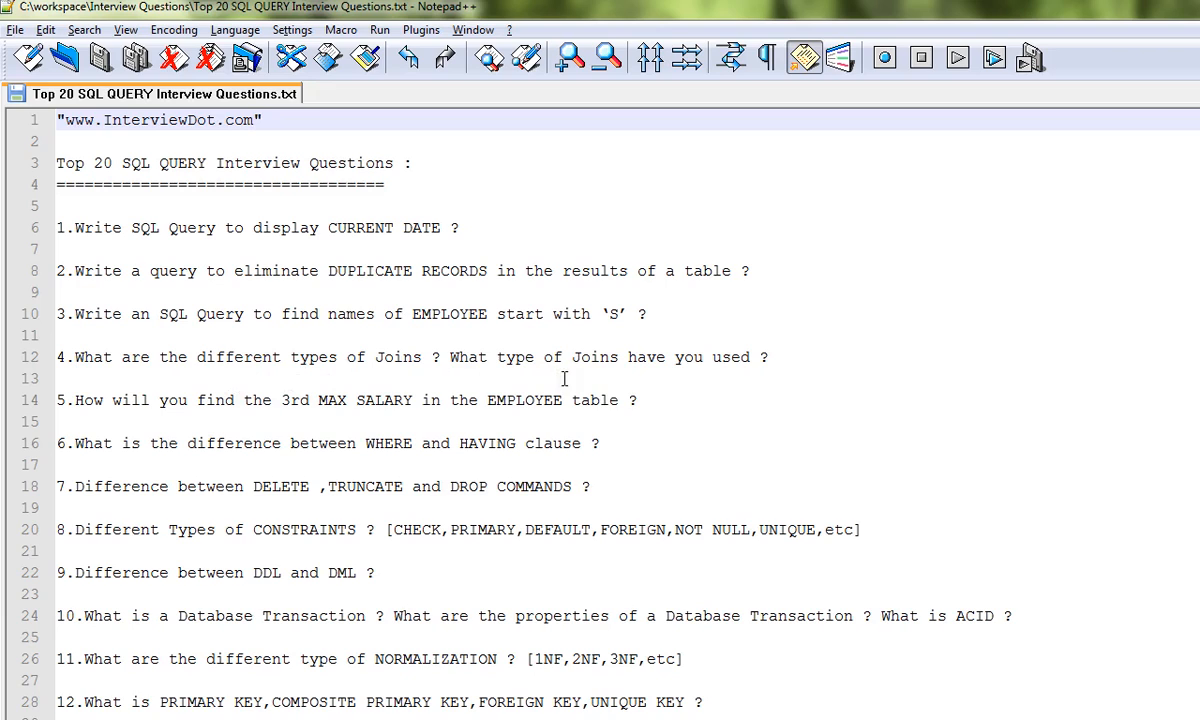
# Double-click in the SQL questions text while reading questions 1 through 13
pyautogui.doubleClick(295, 400)
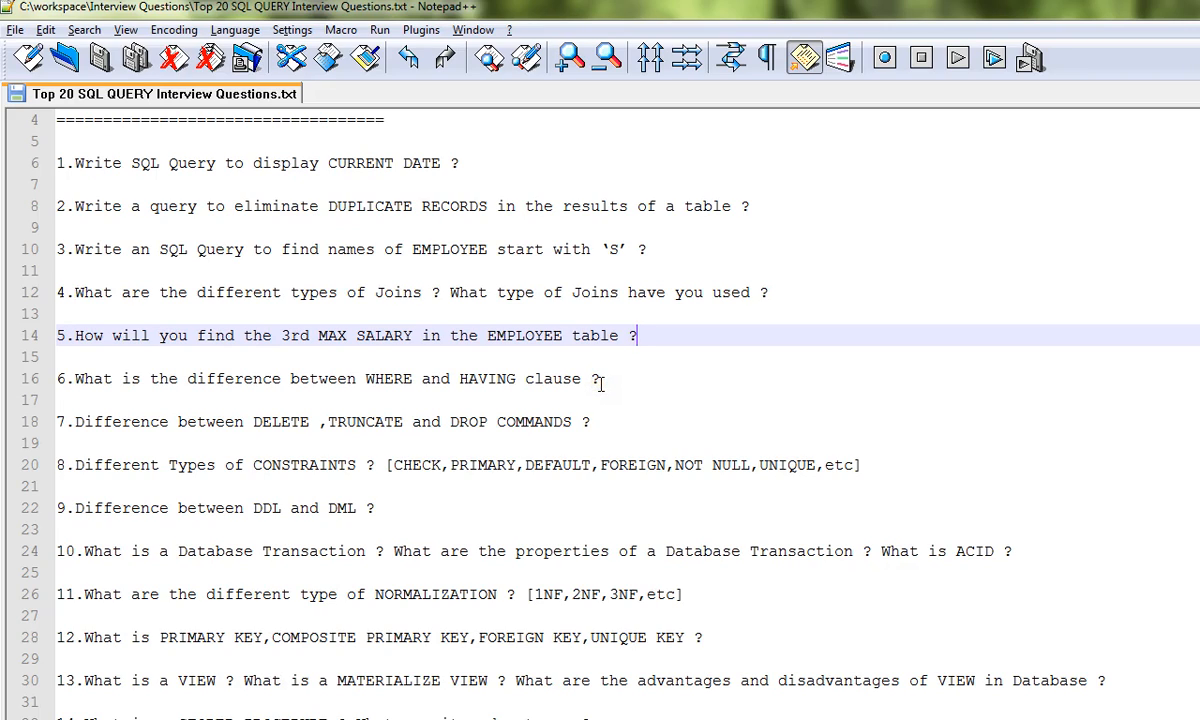
# Scroll down to show questions 5 through 18, reaching UNION versus UNION ALL
pyautogui.scroll(-3)
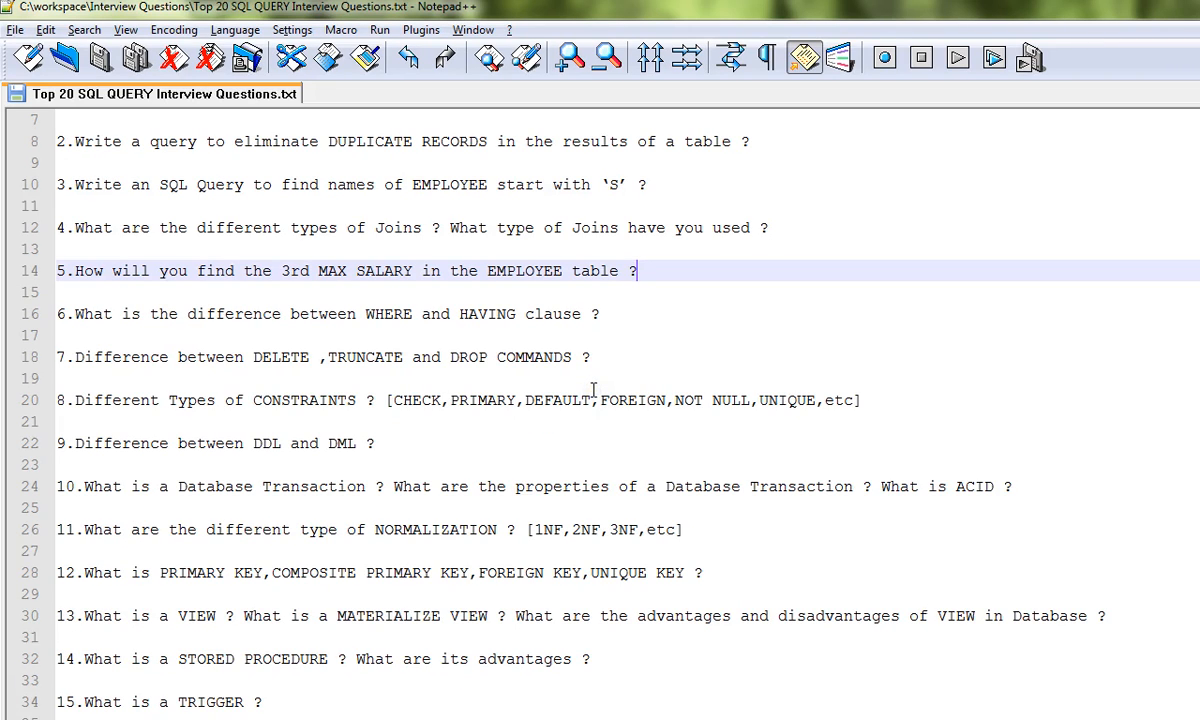
pyautogui.click(515, 357)
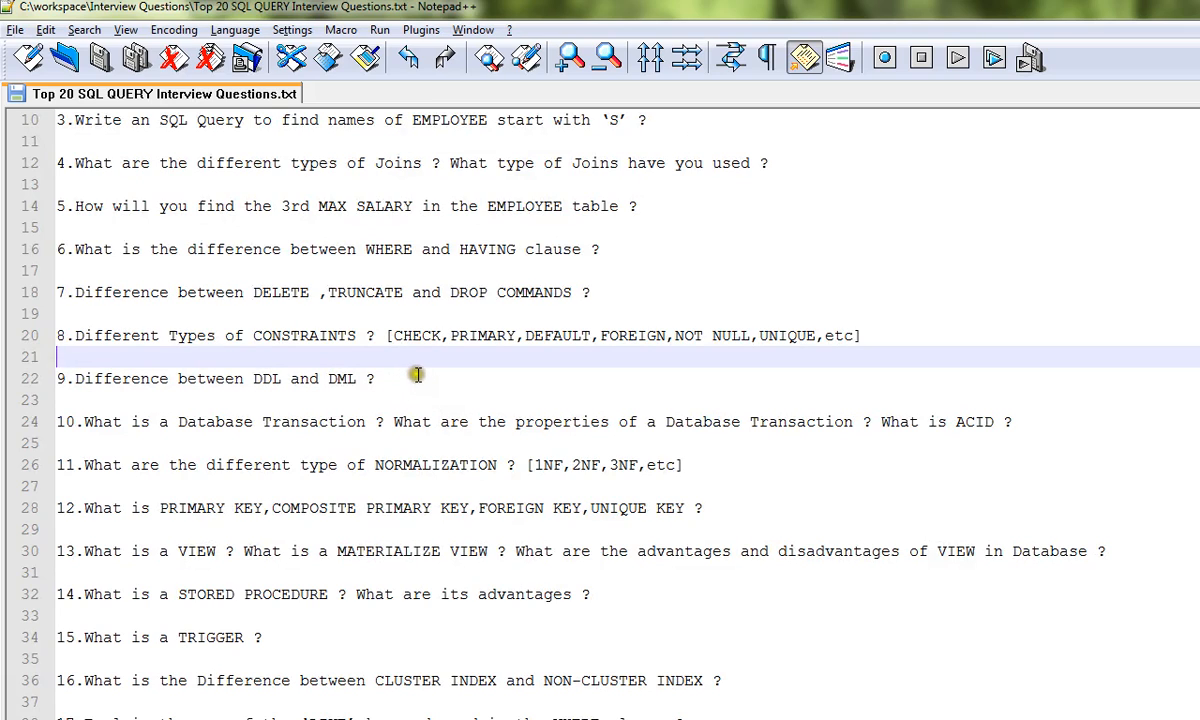
pyautogui.moveTo(438, 375)
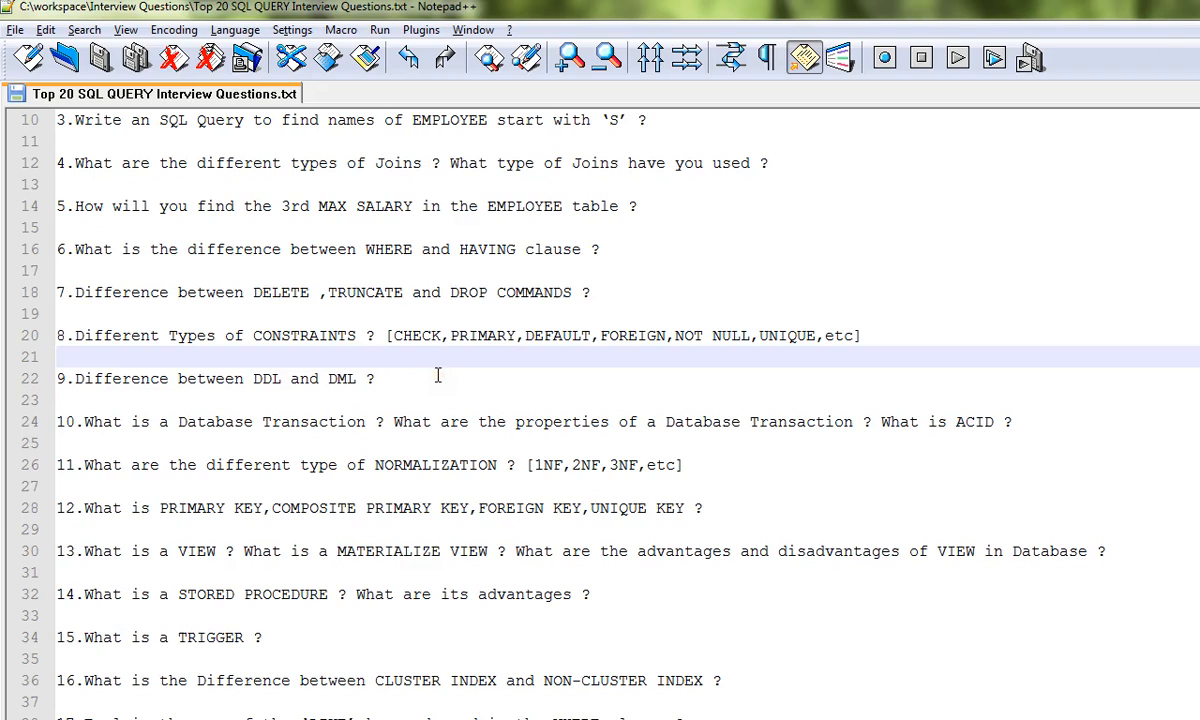
pyautogui.moveTo(565, 367)
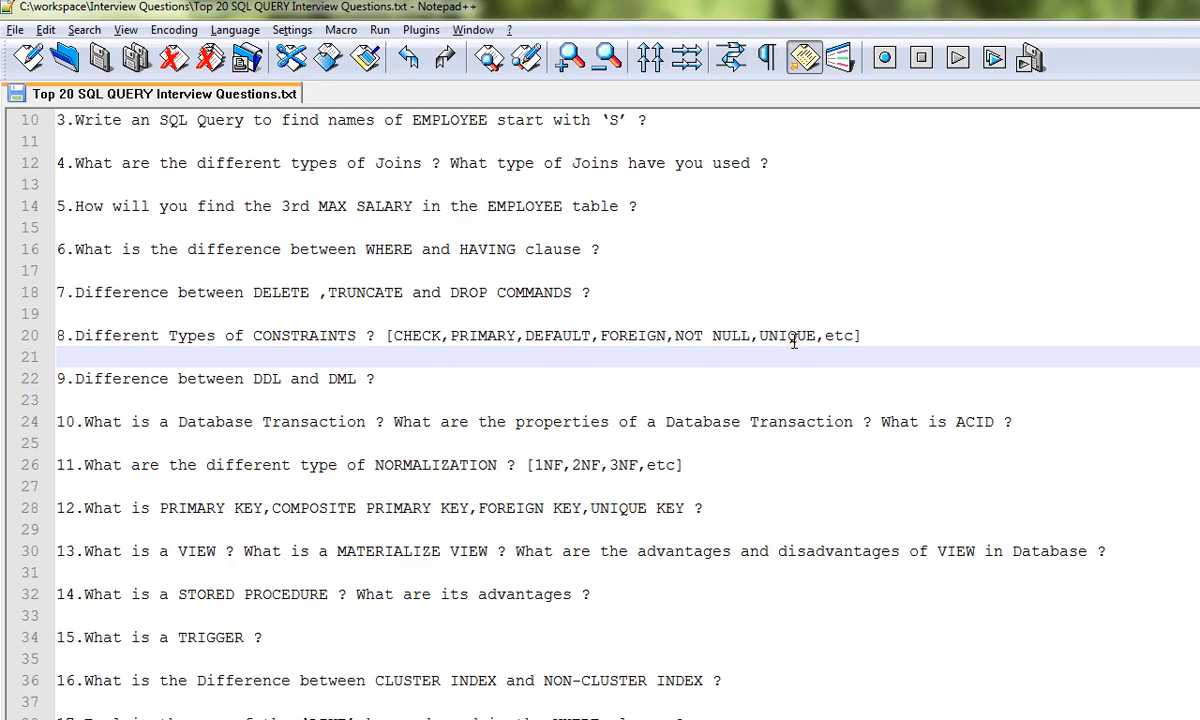
pyautogui.scroll(-3)
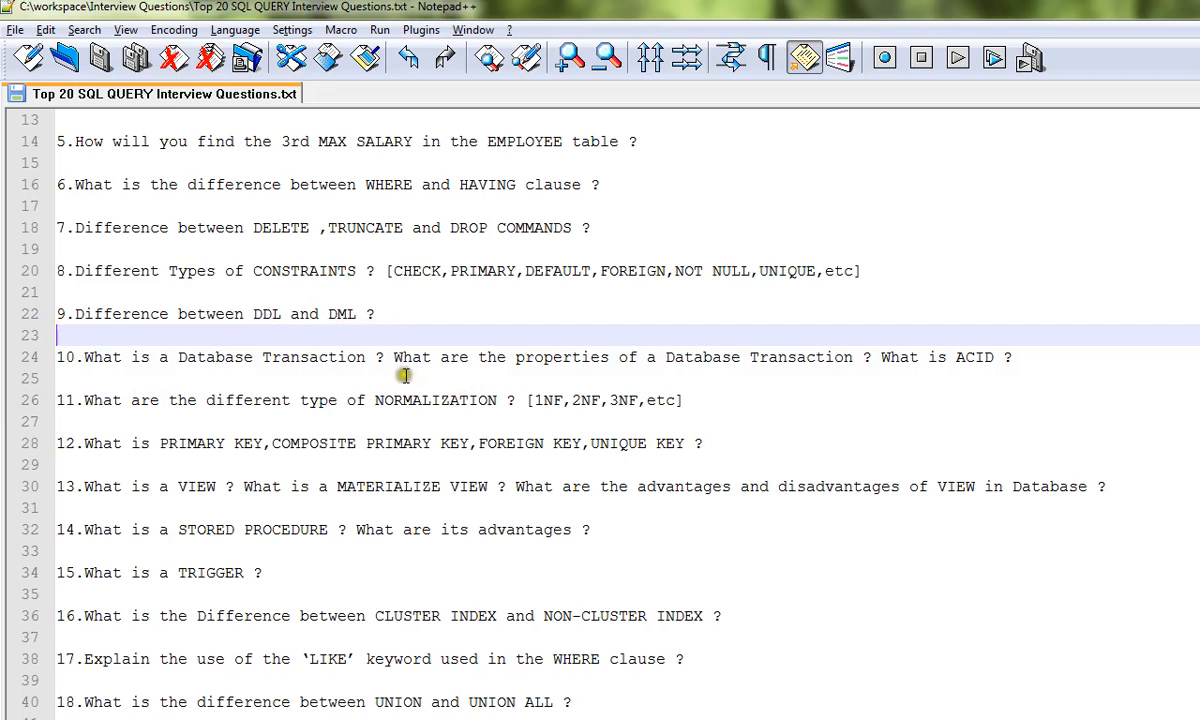
pyautogui.moveTo(288, 382)
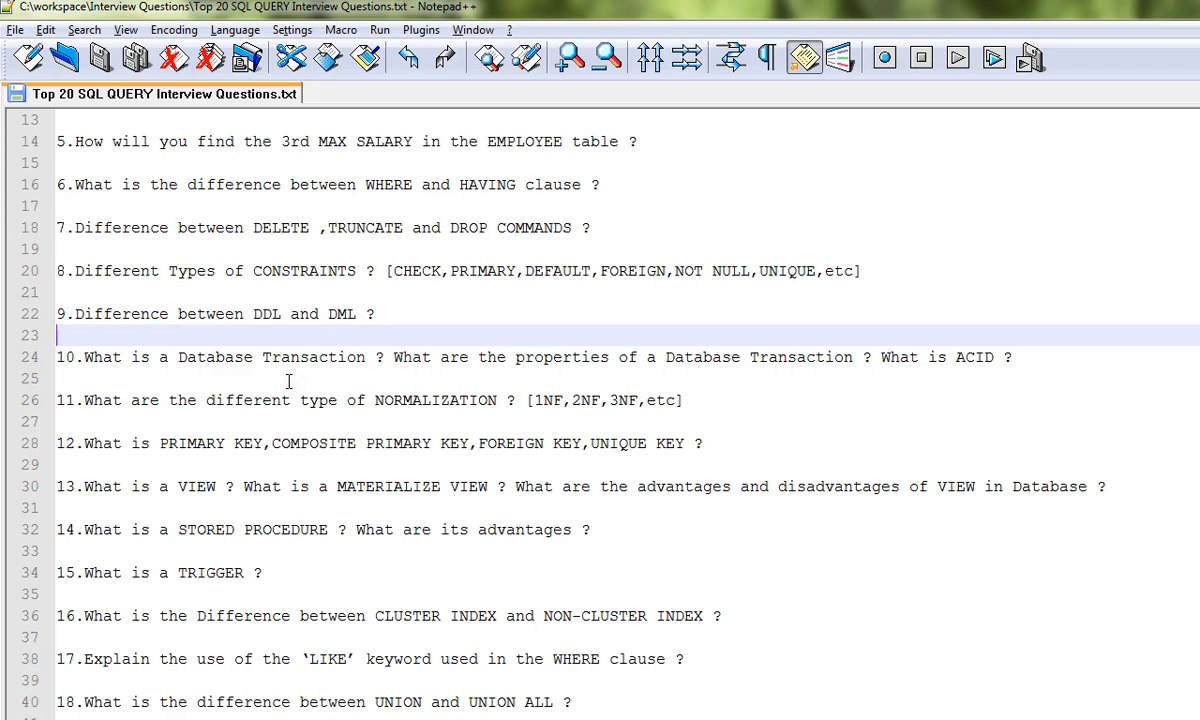
pyautogui.moveTo(625, 372)
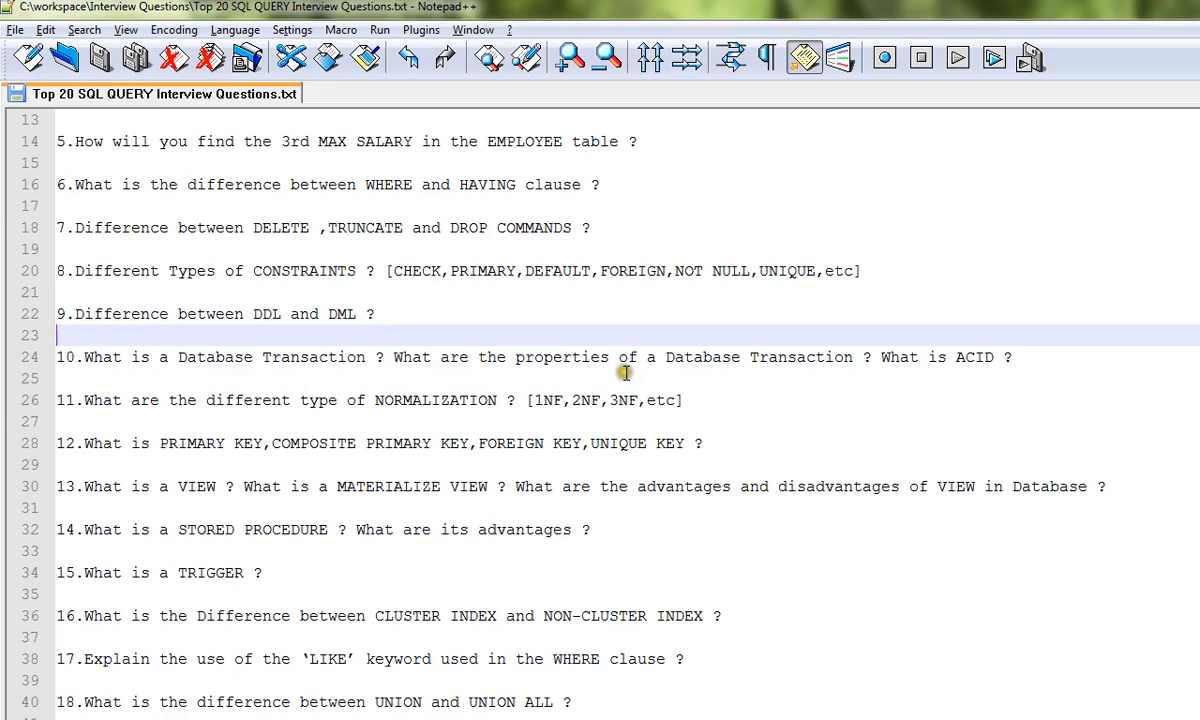
pyautogui.moveTo(638, 385)
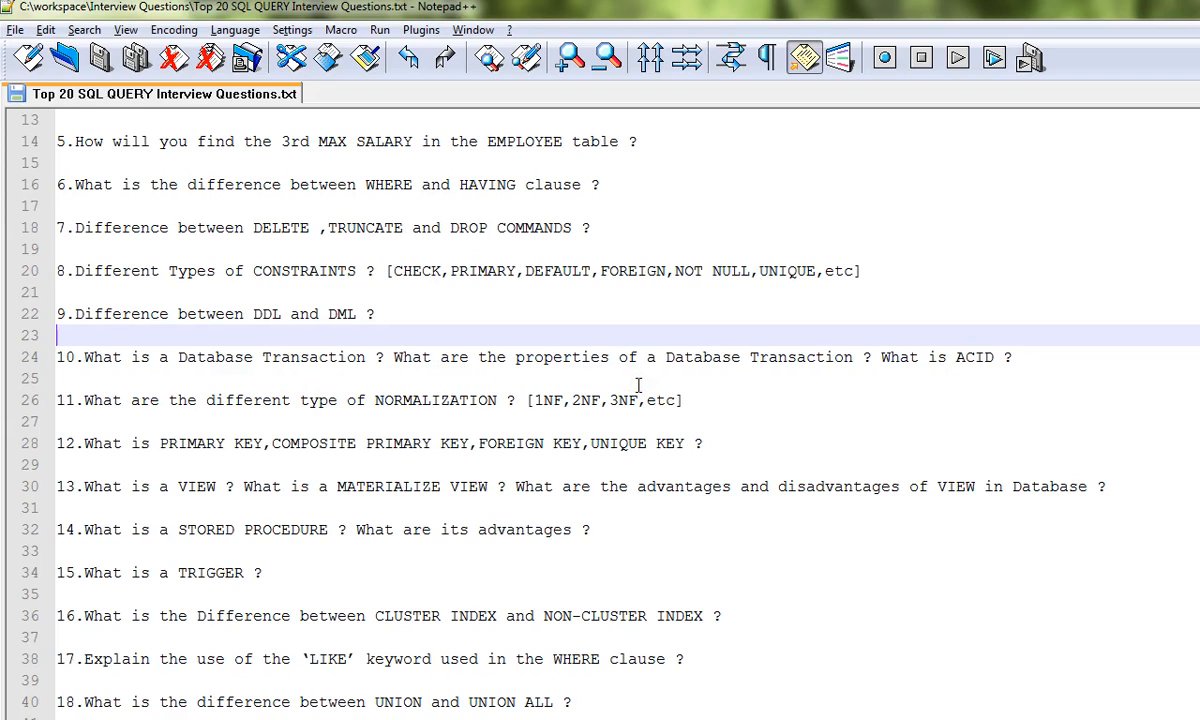
# Scroll further and drag-select text to bring question 19 on foreign keys into view
pyautogui.scroll(-3)
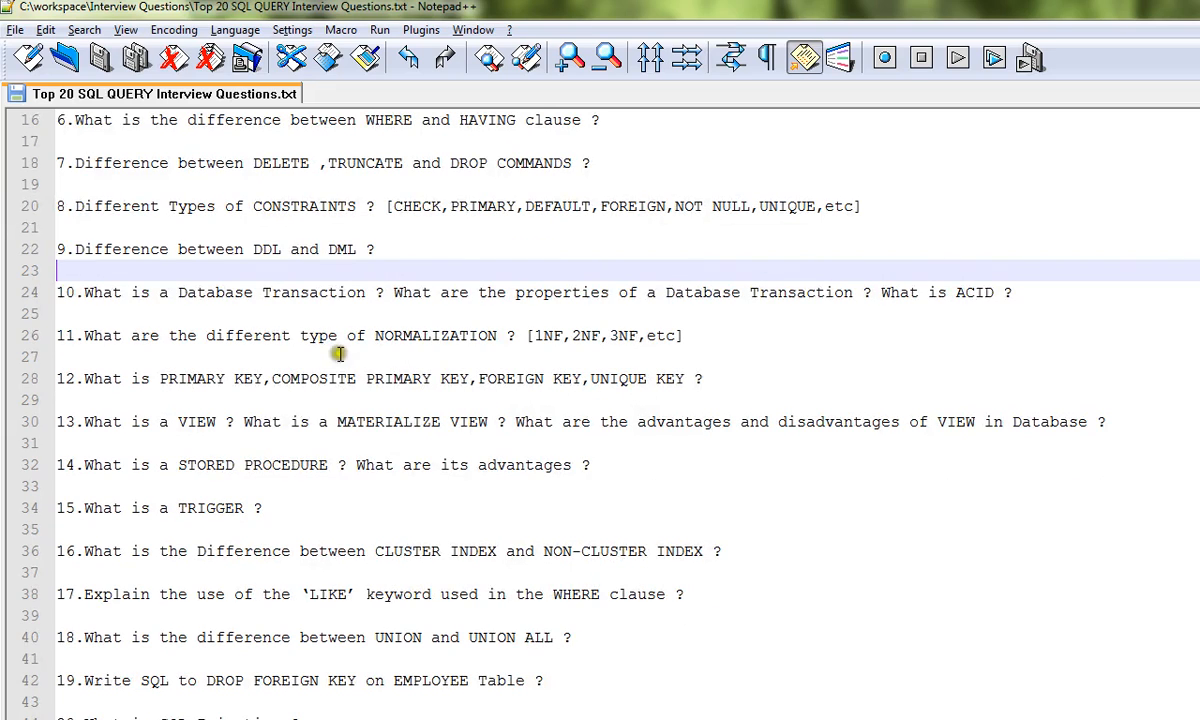
pyautogui.moveTo(425, 342)
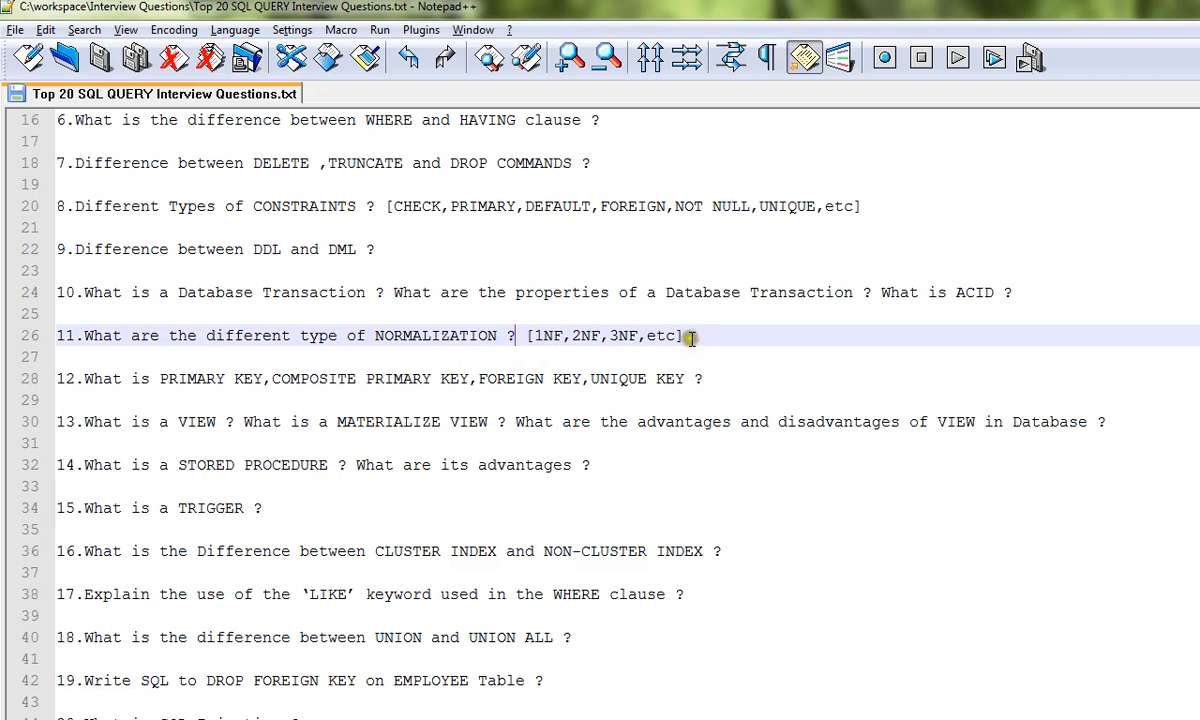
pyautogui.moveTo(527, 335); pyautogui.dragTo(685, 335)
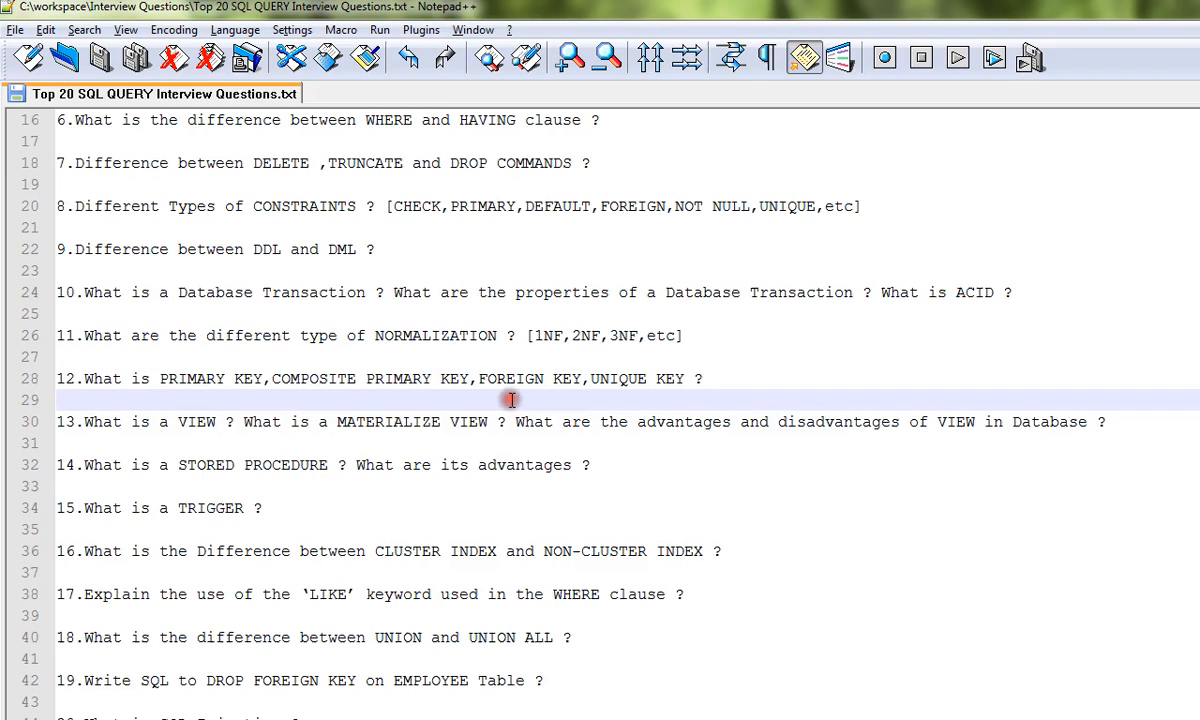
pyautogui.moveTo(511, 400)
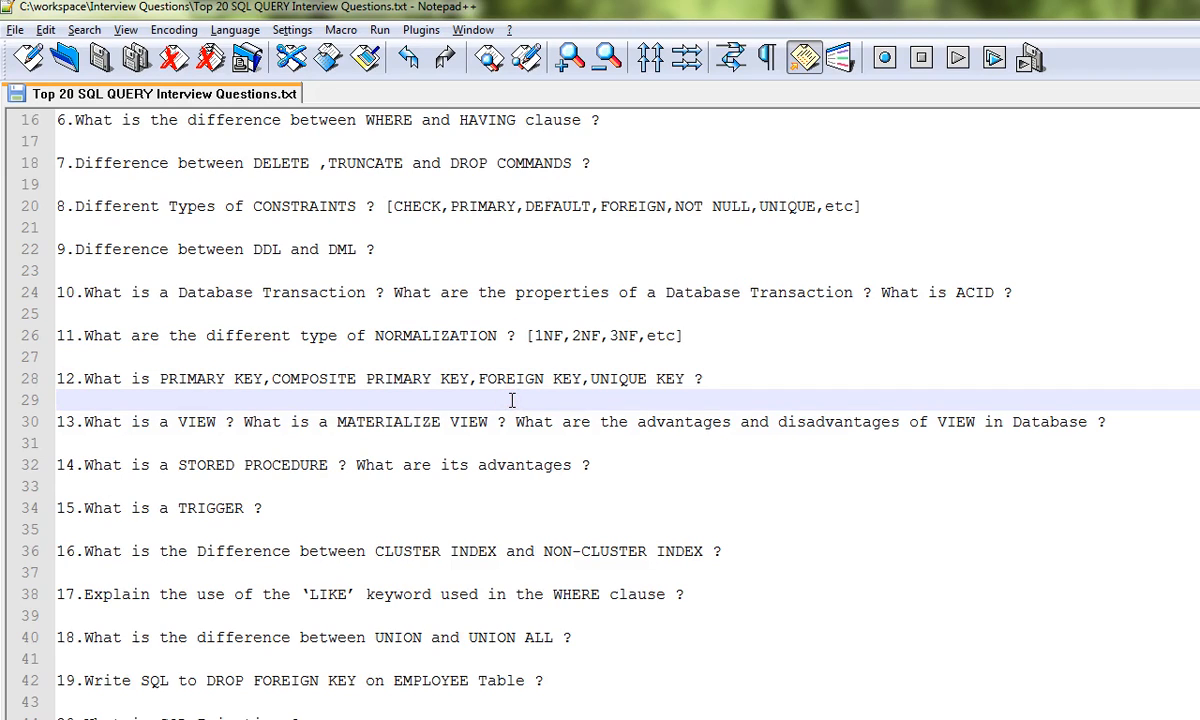
pyautogui.moveTo(480, 470)
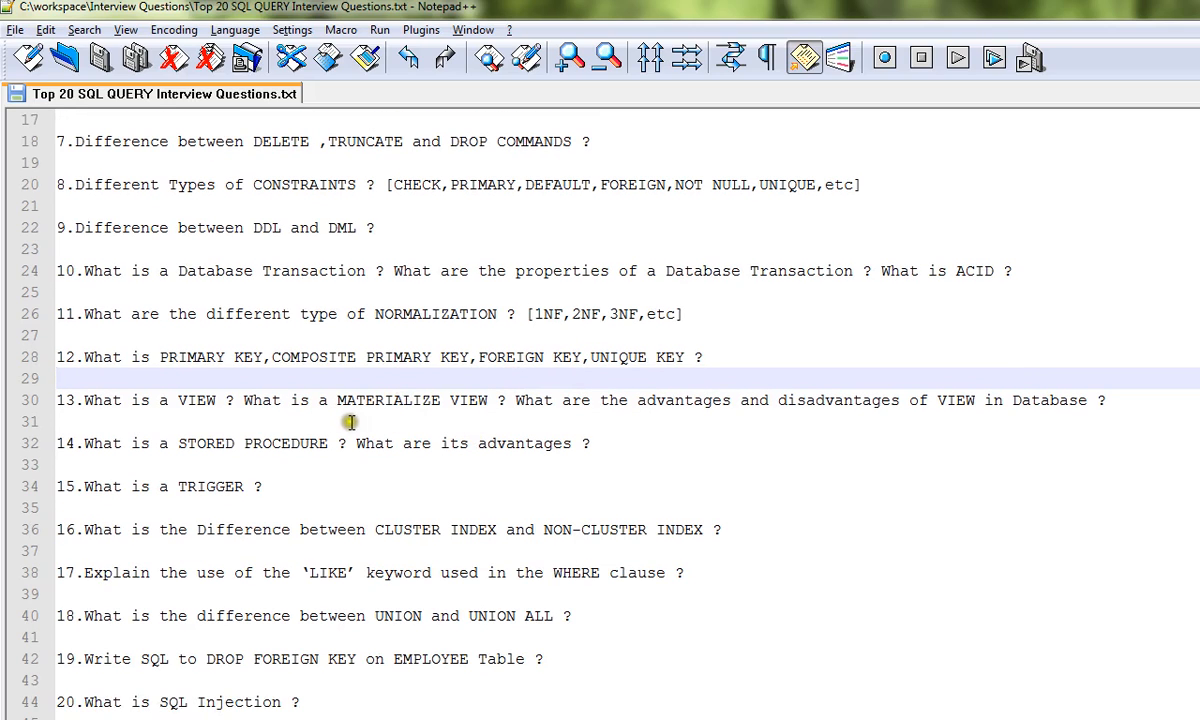
pyautogui.moveTo(640, 414)
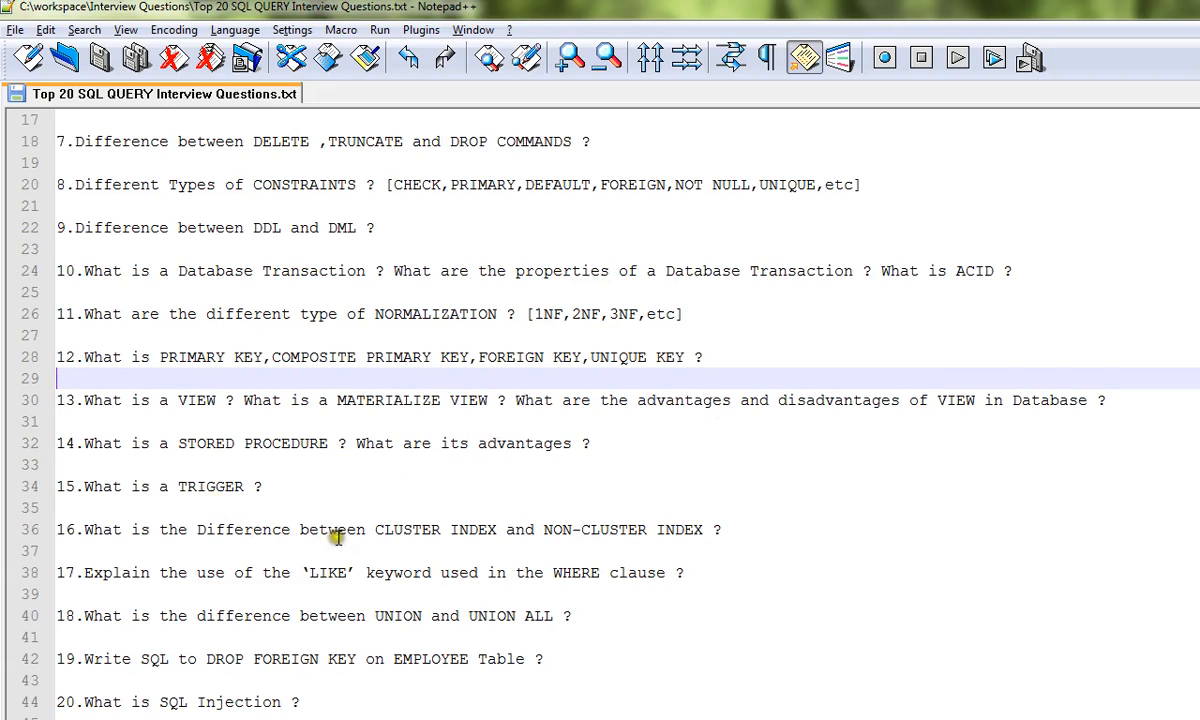
pyautogui.moveTo(604, 547)
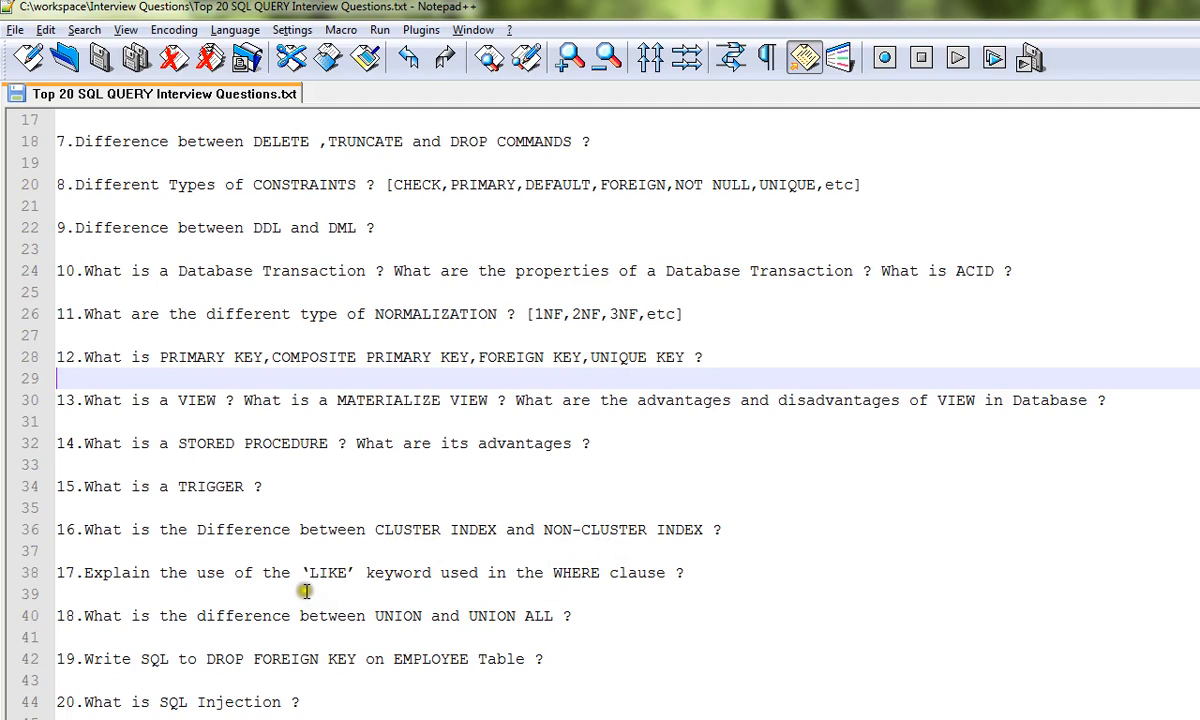
pyautogui.moveTo(546, 591)
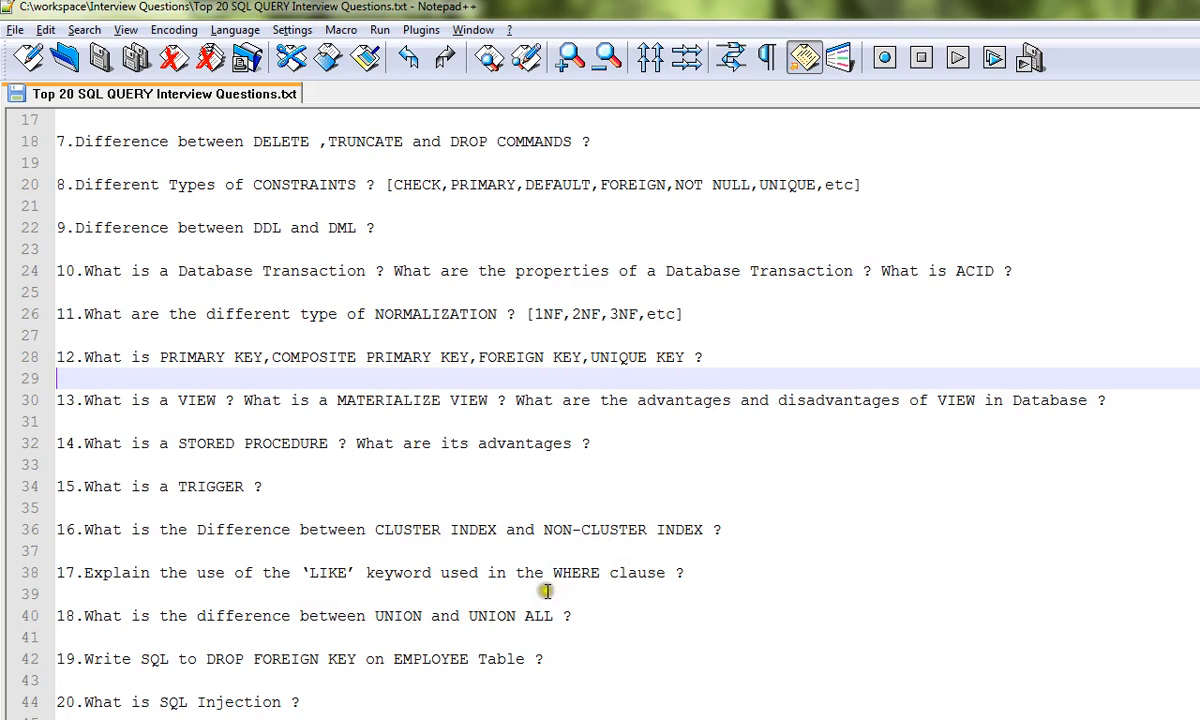
pyautogui.moveTo(570, 589)
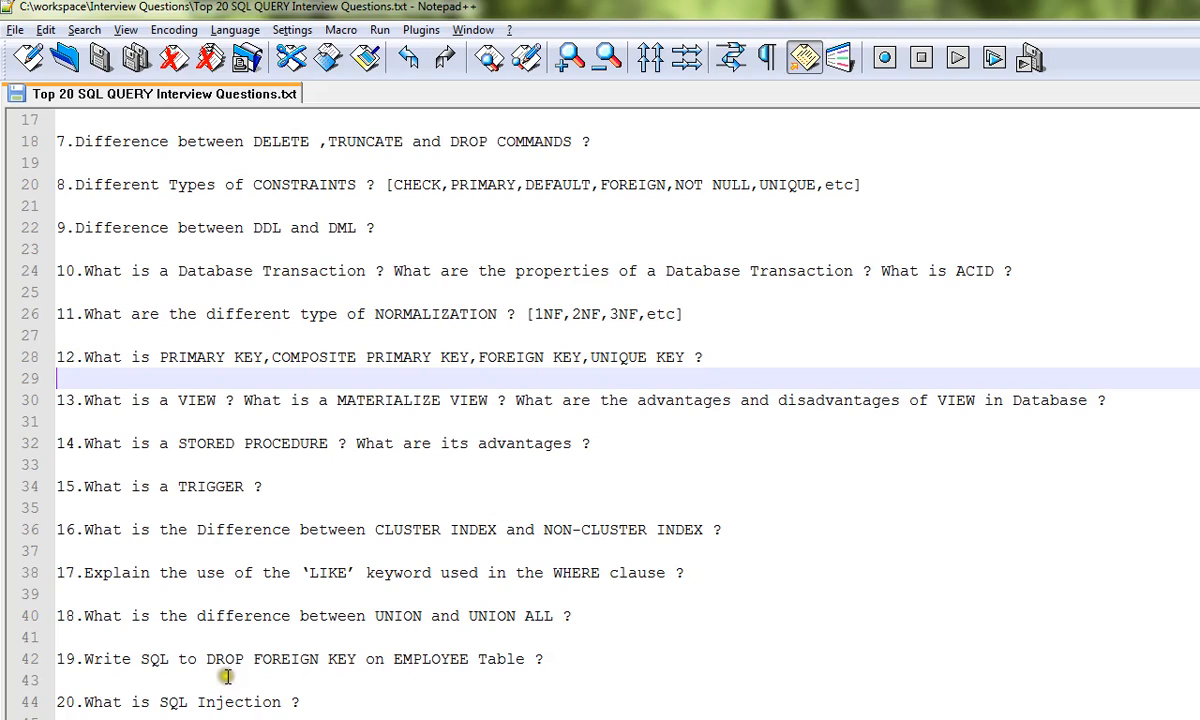
pyautogui.moveTo(380, 667)
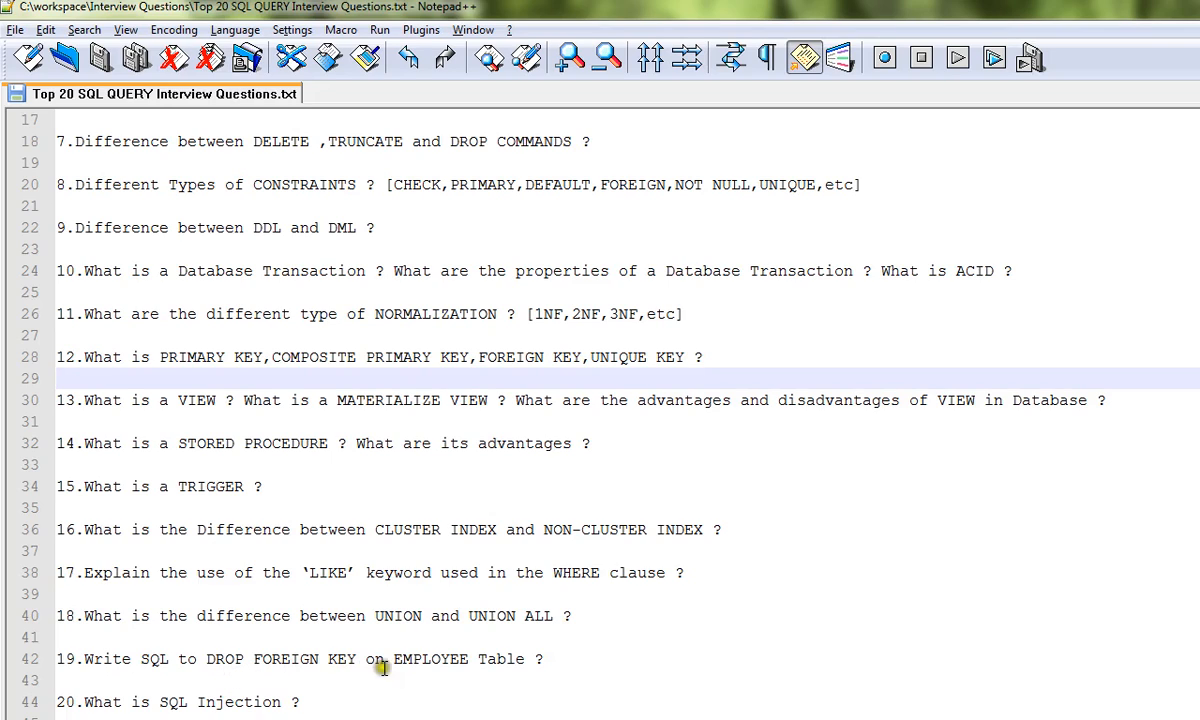